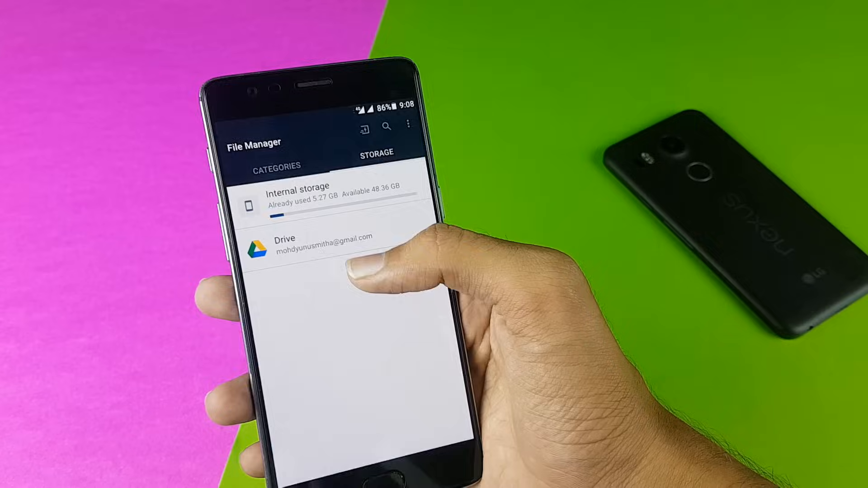
Step: Browse internal storage and enter the Download folder to reach the APK
click(311, 202)
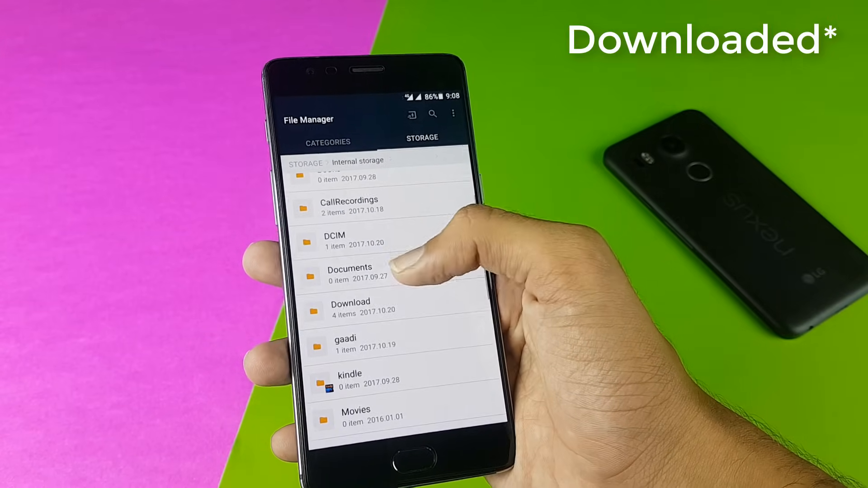
click(350, 308)
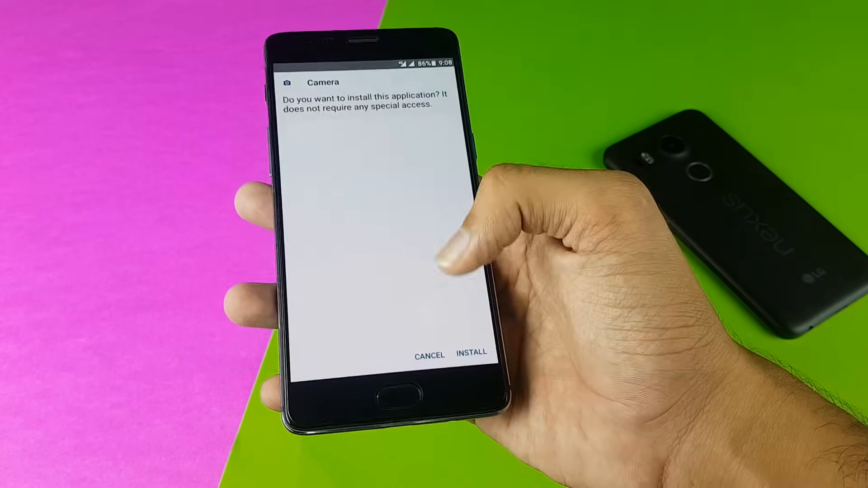
Step: Install the Camera APK and launch it once installation finishes
click(472, 355)
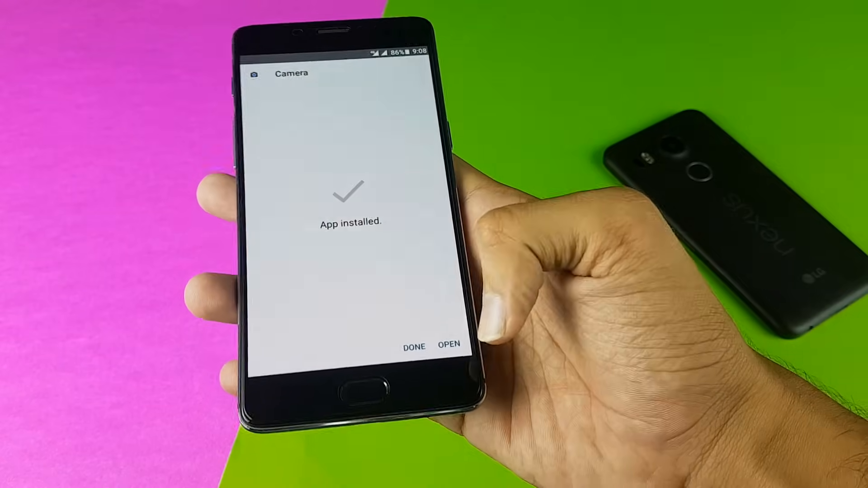
click(448, 346)
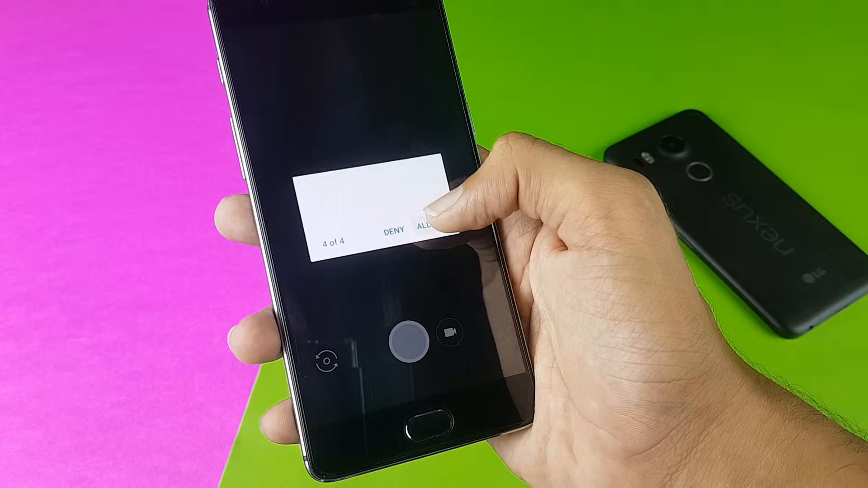
Step: Grant the camera's final permission and bring up its Settings screen
click(432, 229)
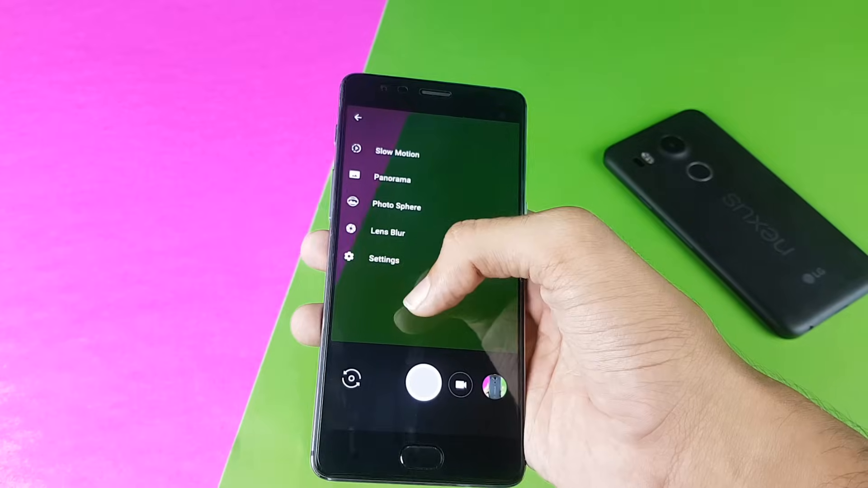
click(384, 260)
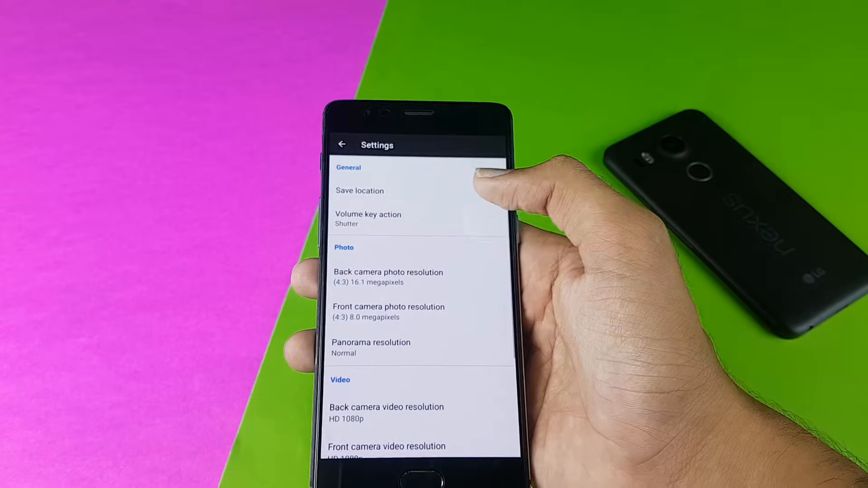